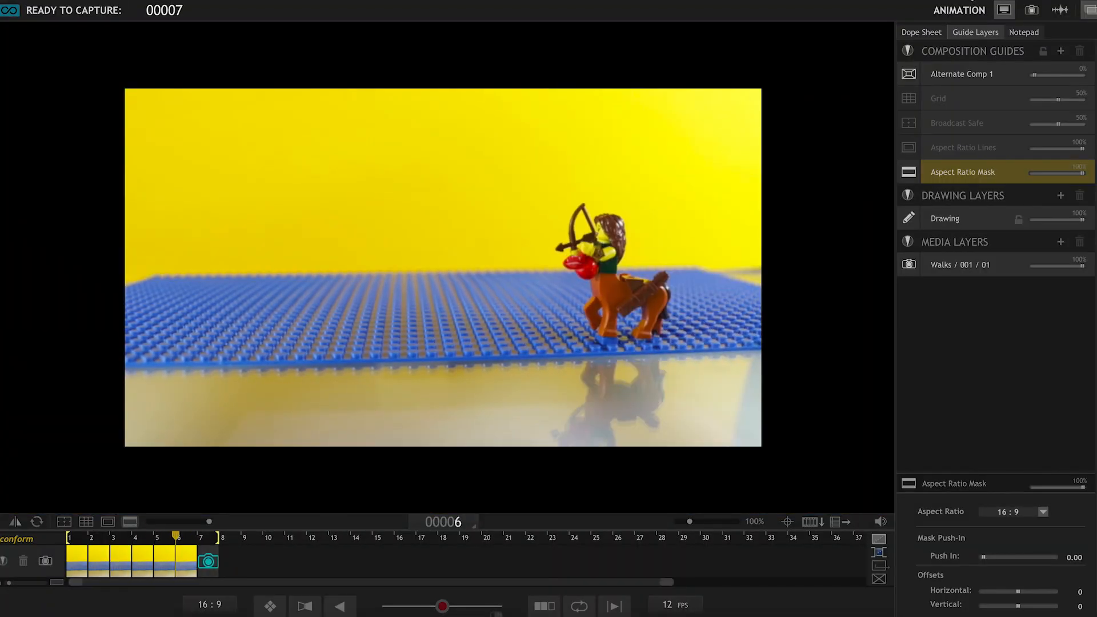
Step: Capture the repositioned centaur archer pose as frame 8 of the walk cycle
click(44, 560)
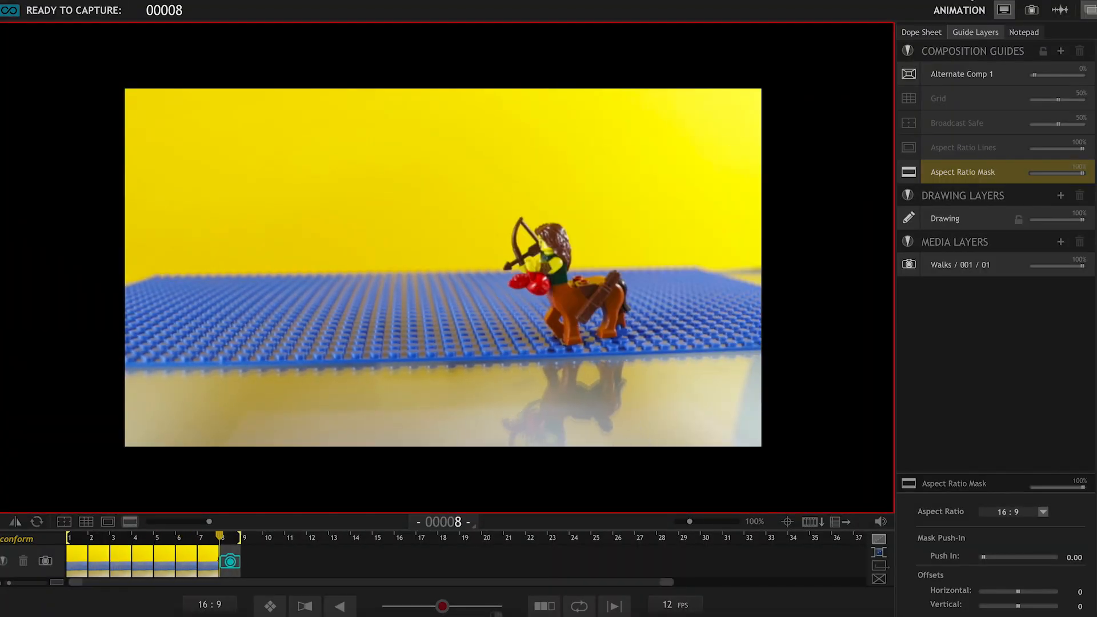